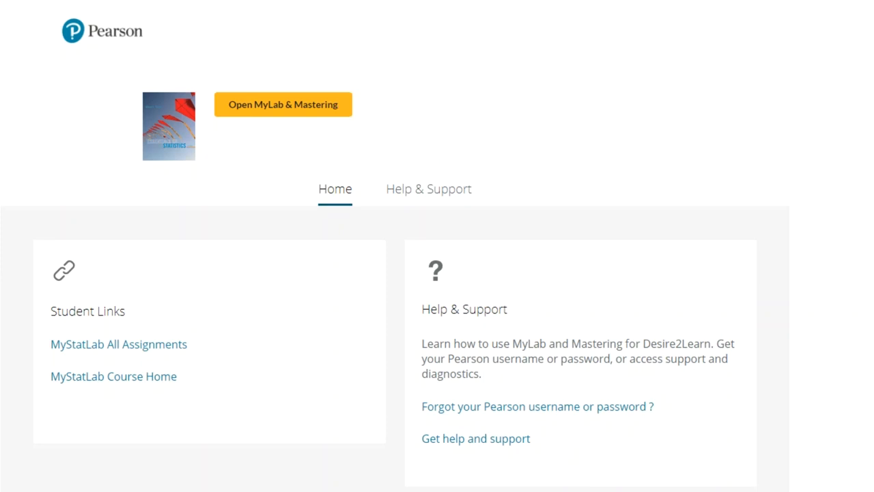
Launch MyLab & Mastering from the Pearson landing page to reach registration options.
click(283, 103)
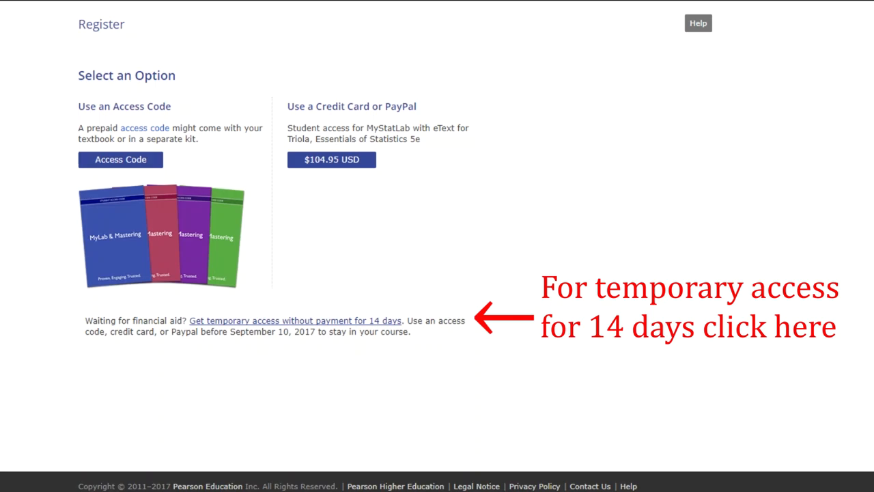
Choose free 14-day temporary access, confirm it, and leave the completion page.
click(295, 320)
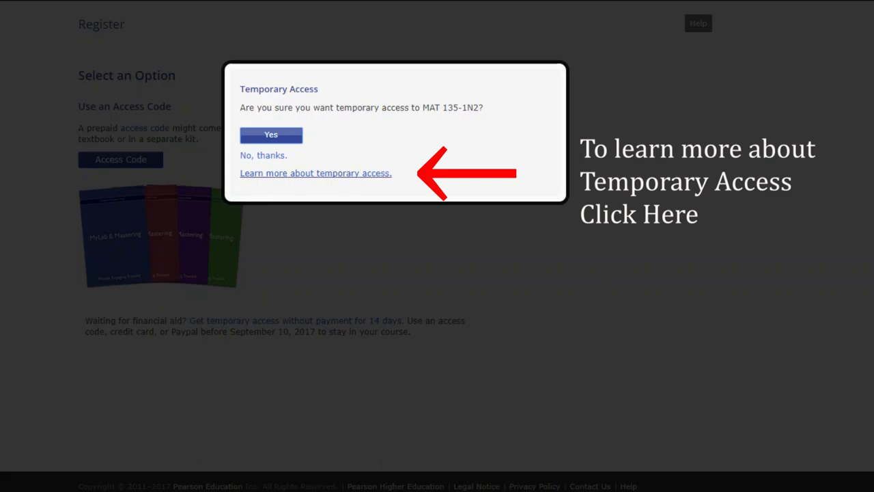
click(270, 135)
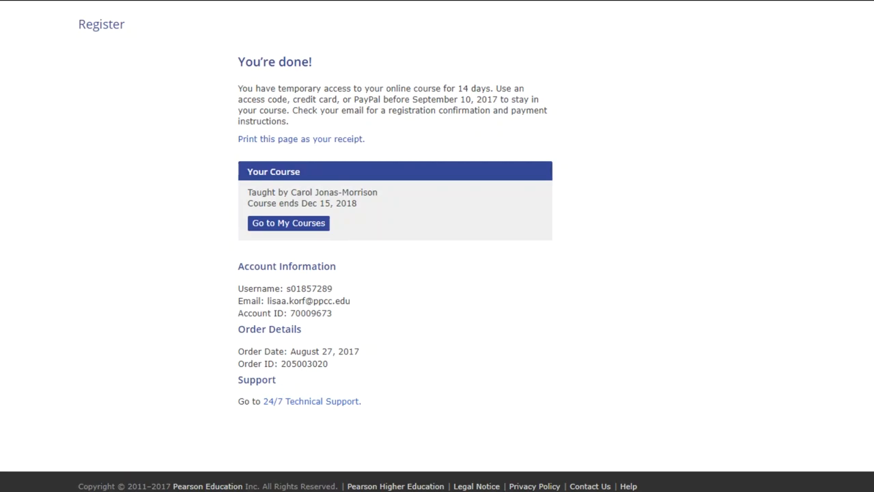
click(288, 223)
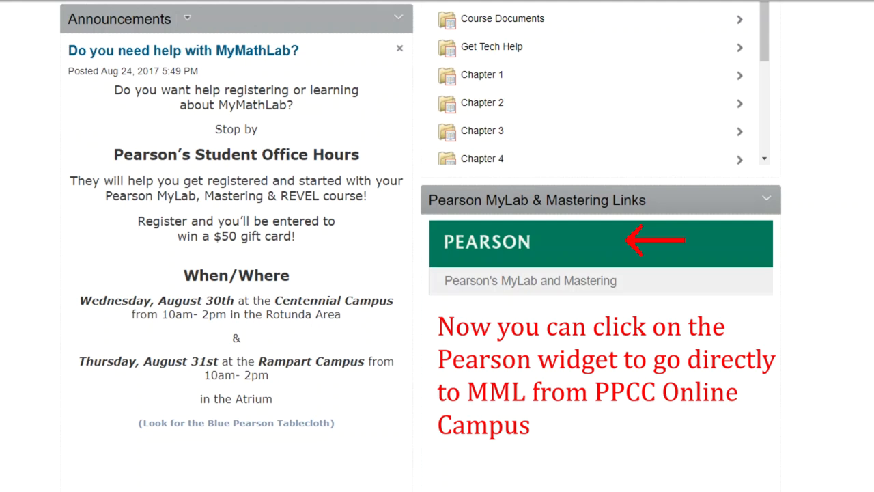
Enter the MyStatLab course from the PPCC campus Pearson links widget.
click(601, 243)
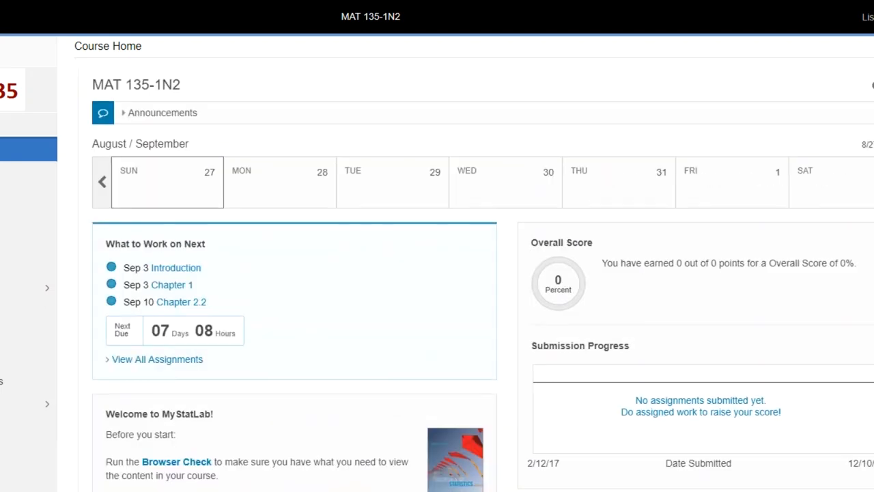
Scroll the MAT 135-1N2 course home down to the Welcome to MyStatLab panel.
scroll(down, 3)
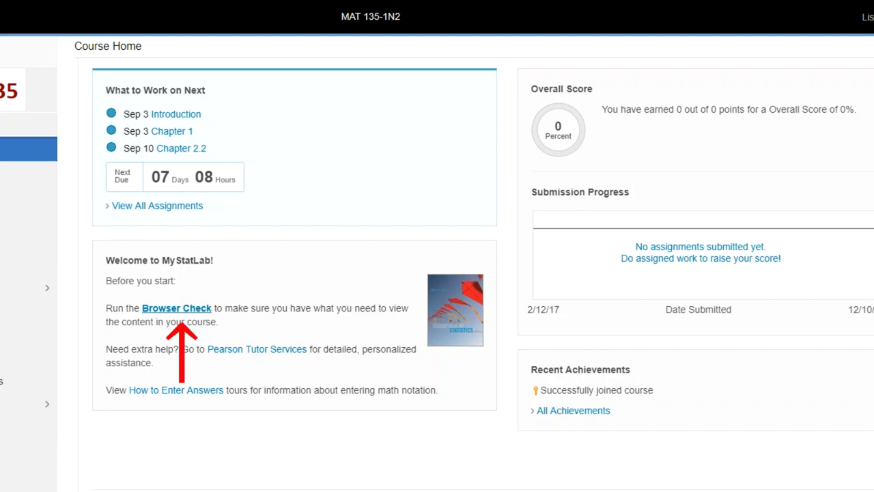